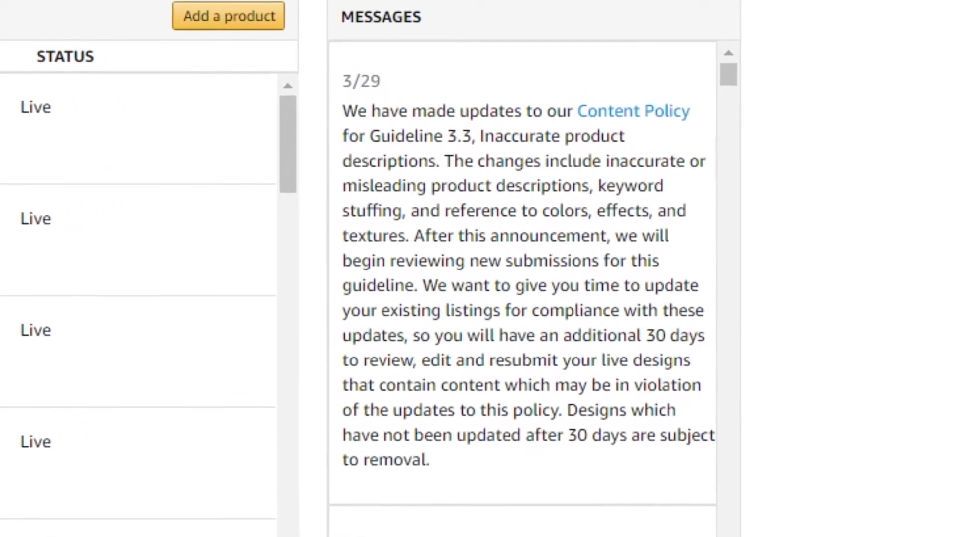
Search live listings for 'neon' and start editing the Flamingo art Neon sign Disco T-Shirt.
{"action": "left_click", "coordinate": [633, 111]}
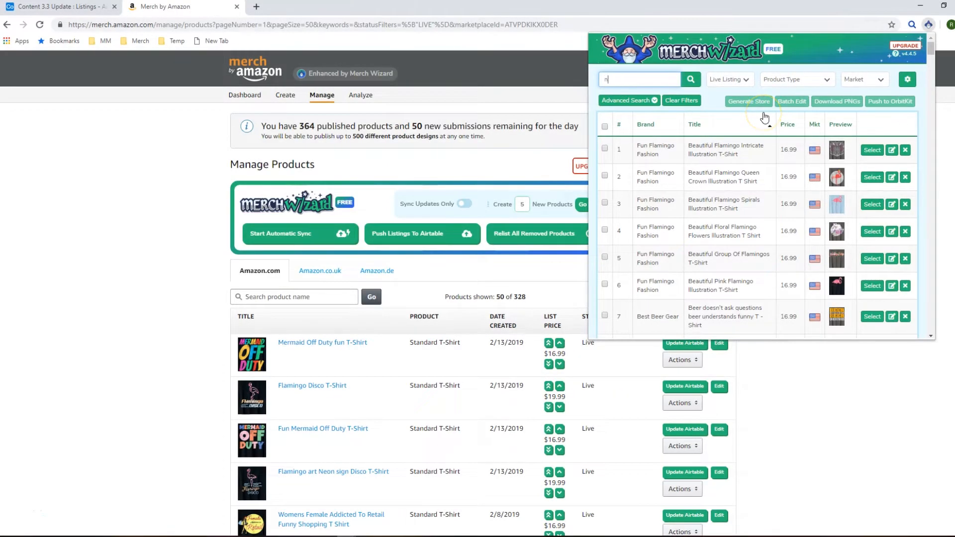
{"action": "type", "text": "eon"}
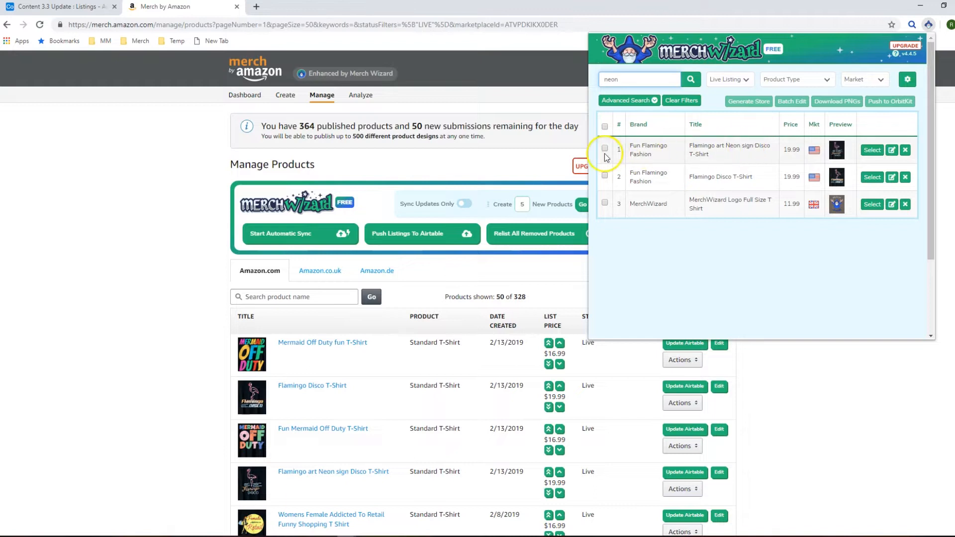
{"action": "left_click", "coordinate": [872, 149]}
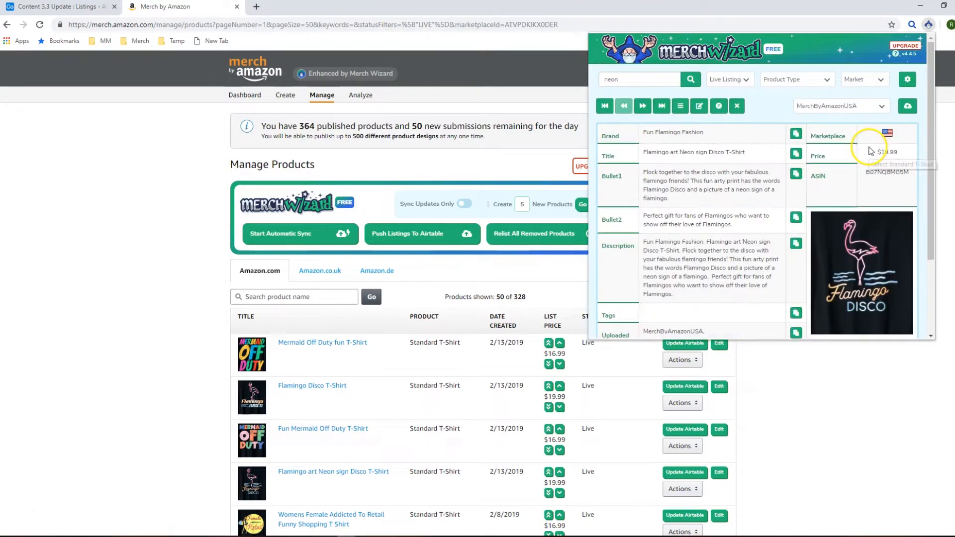
{"action": "double_click", "coordinate": [686, 151]}
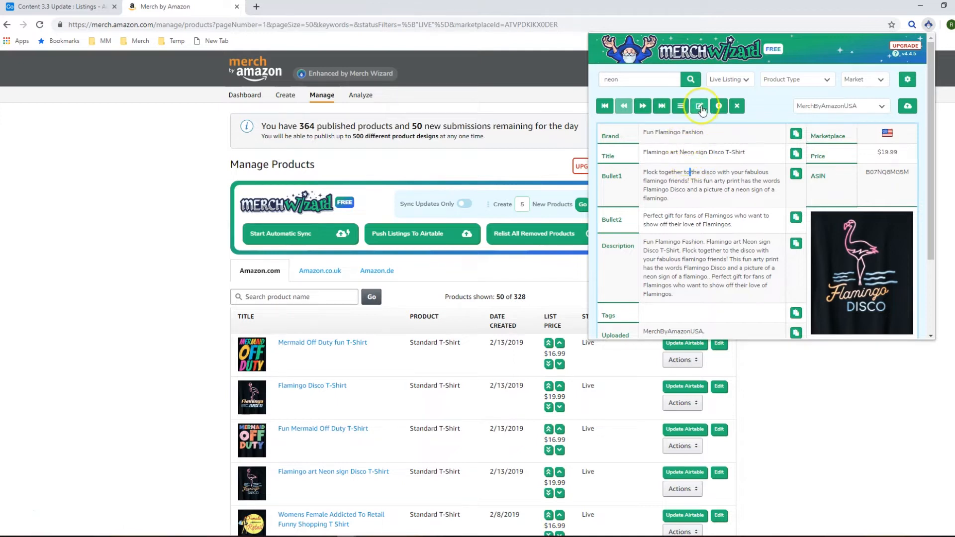
{"action": "left_click", "coordinate": [643, 105]}
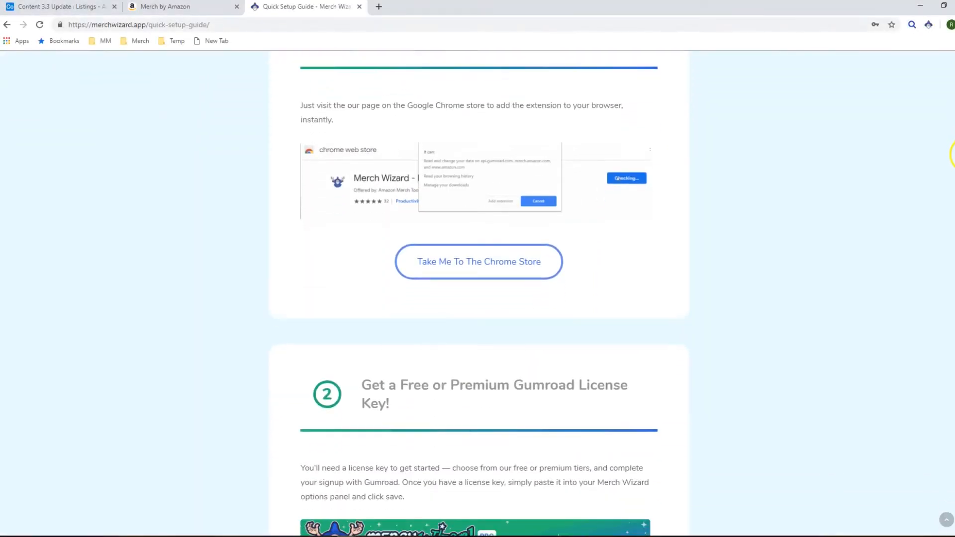
{"action": "scroll", "scroll_direction": "down", "scroll_amount": 3}
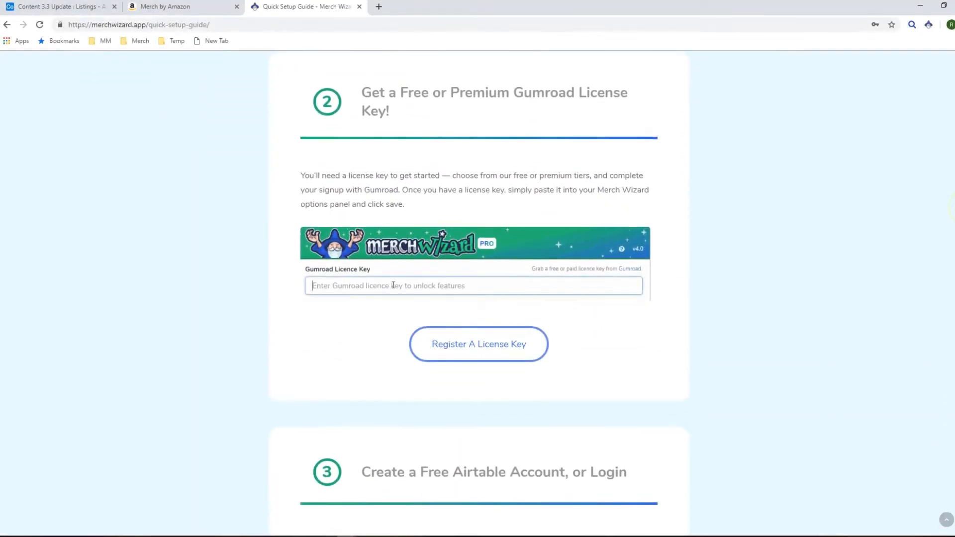
{"action": "scroll", "scroll_direction": "down", "scroll_amount": 3}
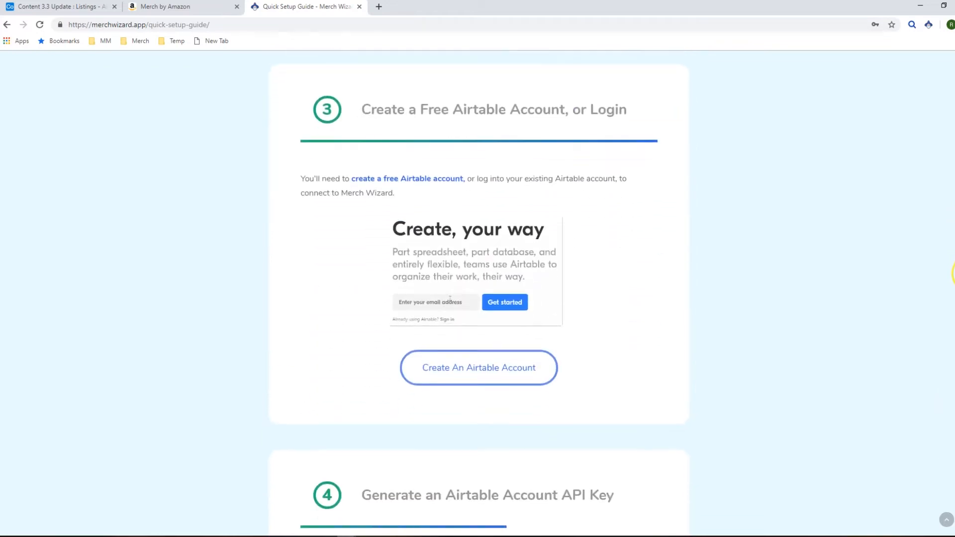
{"action": "scroll", "scroll_direction": "down", "scroll_amount": 3}
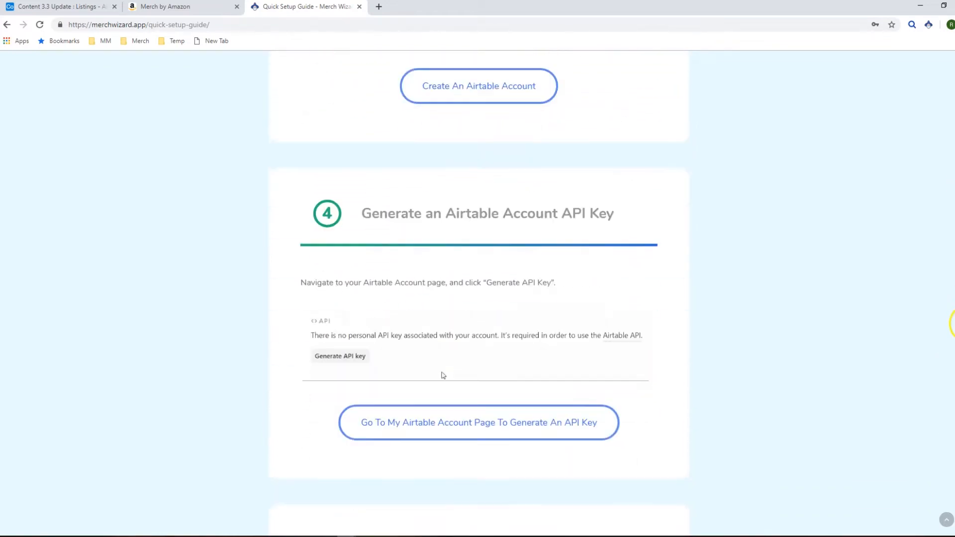
{"action": "scroll", "scroll_direction": "down", "scroll_amount": 3}
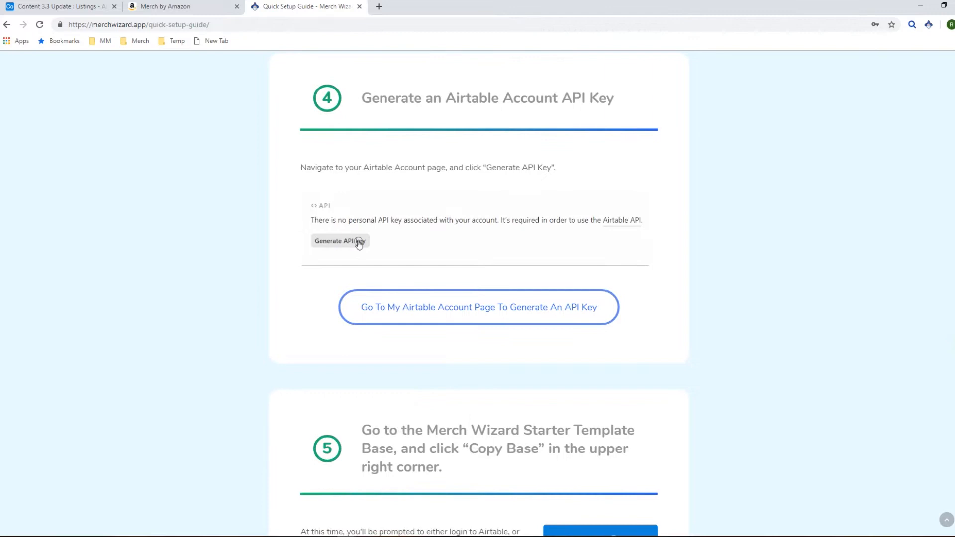
{"action": "scroll", "scroll_direction": "down", "scroll_amount": 3}
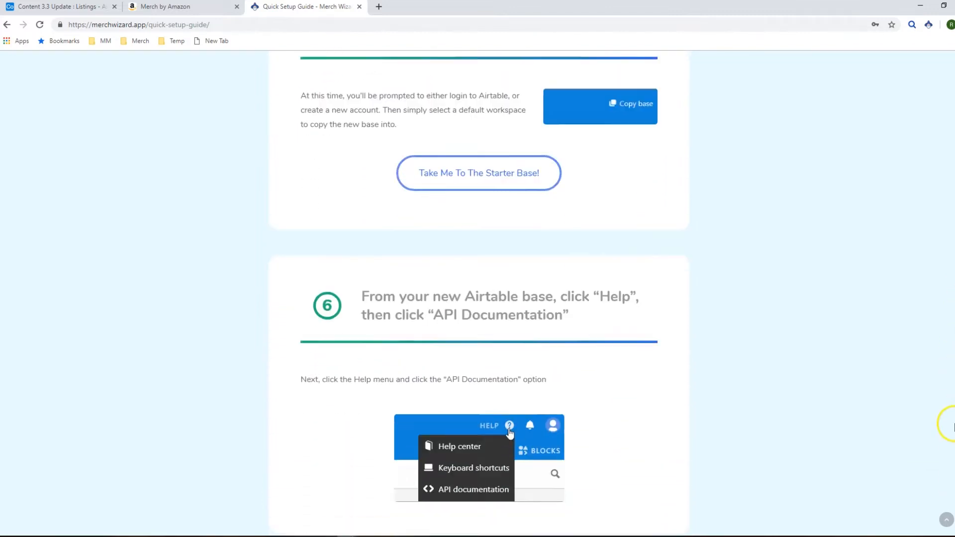
{"action": "scroll", "scroll_direction": "down", "scroll_amount": 3}
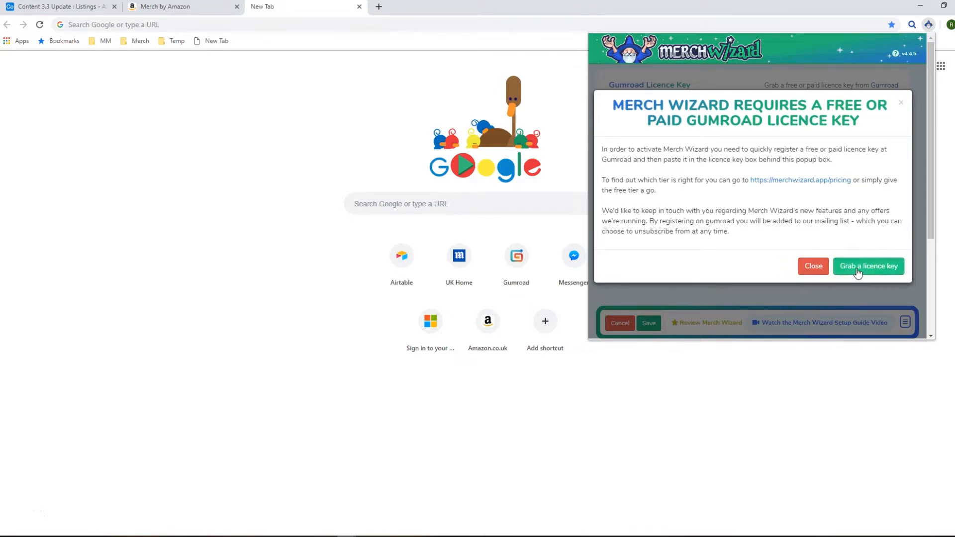
{"action": "left_click", "coordinate": [869, 267]}
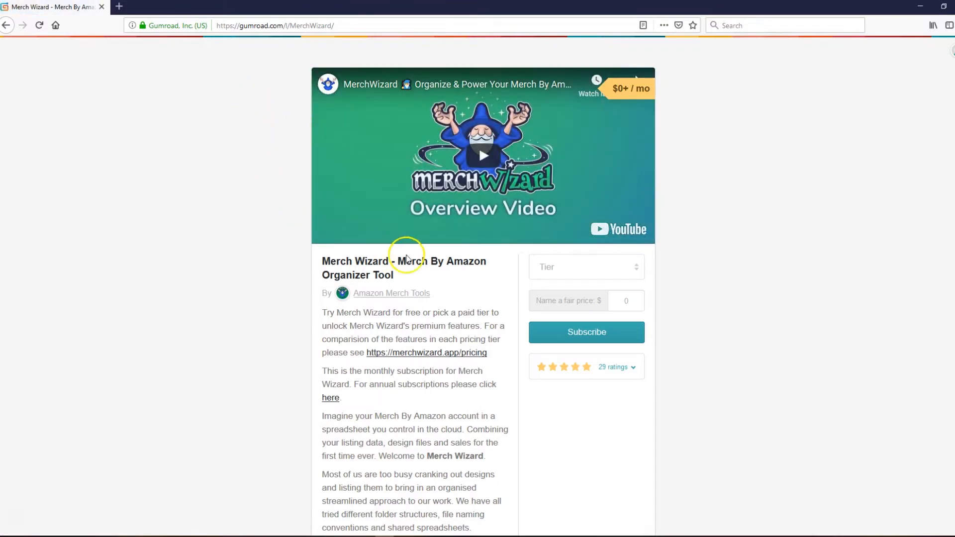
{"action": "left_click", "coordinate": [587, 266]}
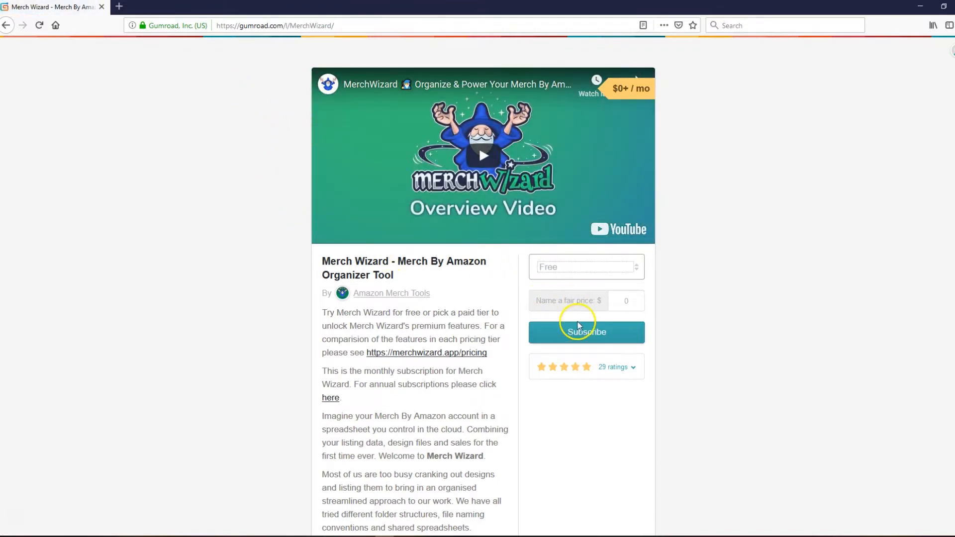
{"action": "left_click", "coordinate": [587, 332]}
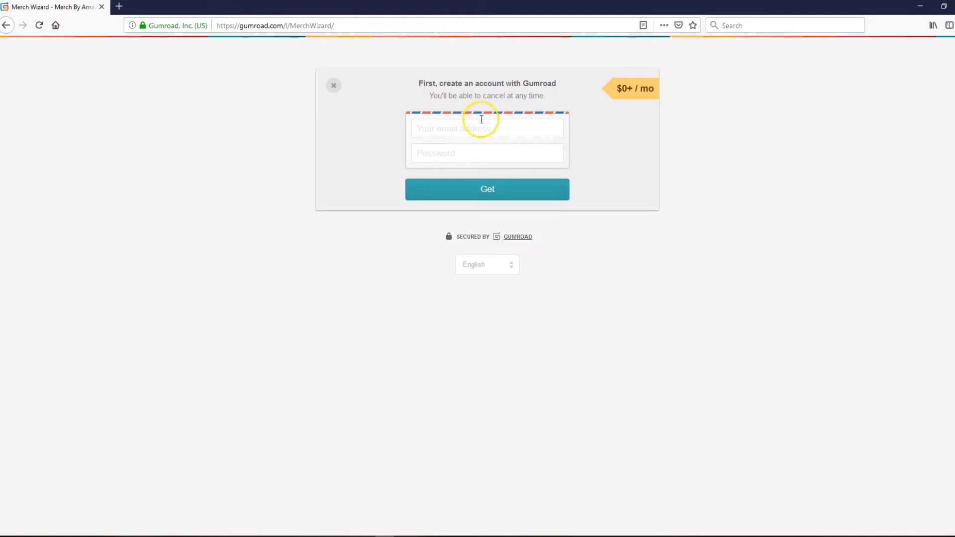
{"action": "type", "text": "myemail@email.com"}
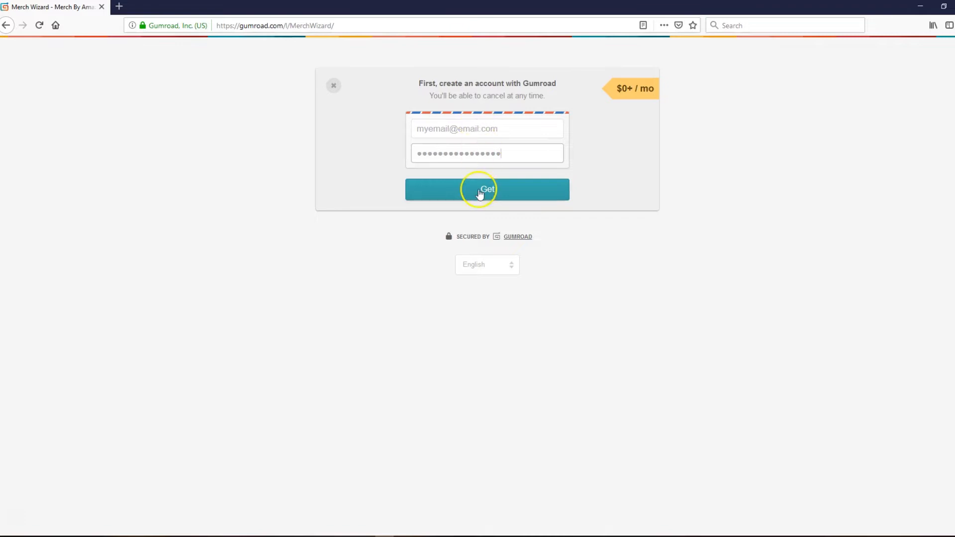
{"action": "right_click", "coordinate": [471, 229]}
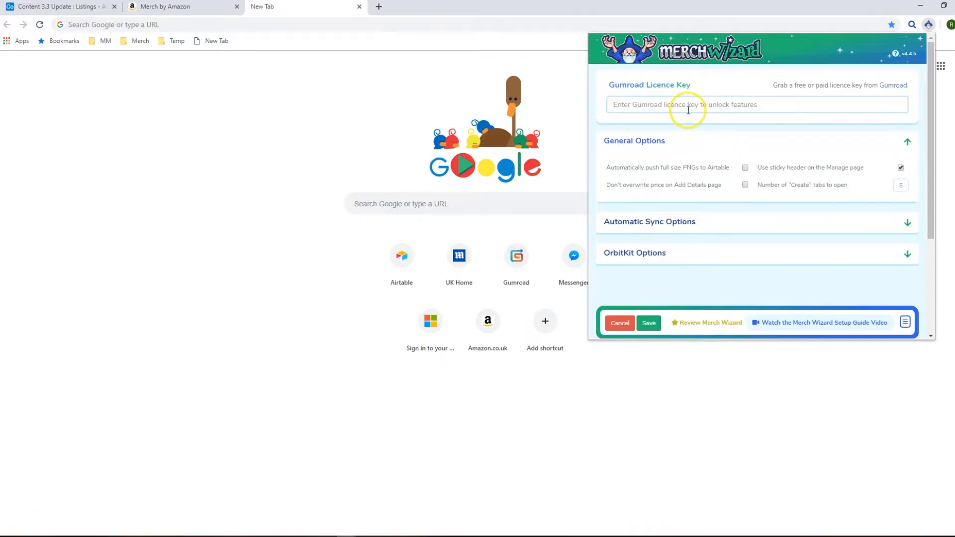
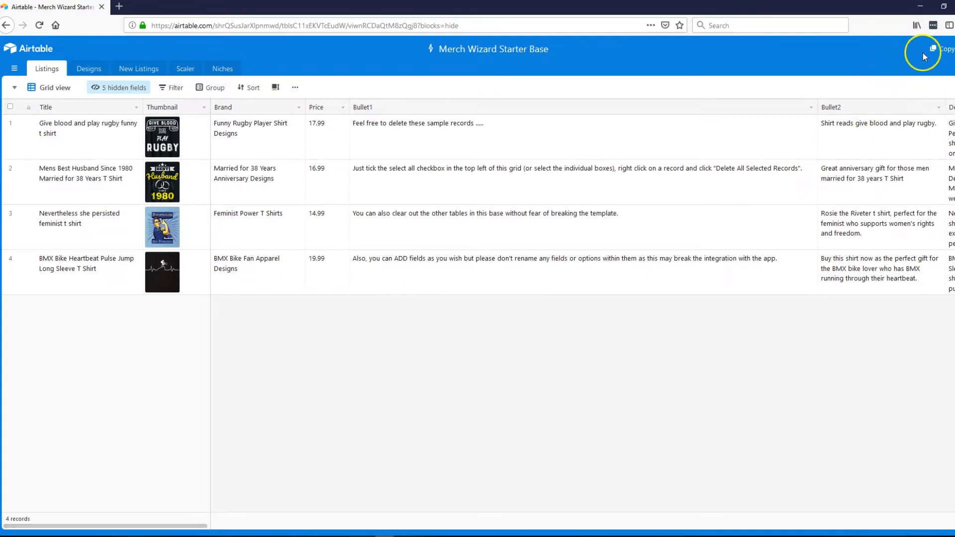
Copy the shared Merch Wizard Starter Base, reaching the Airtable account-creation form.
{"action": "left_click", "coordinate": [933, 49]}
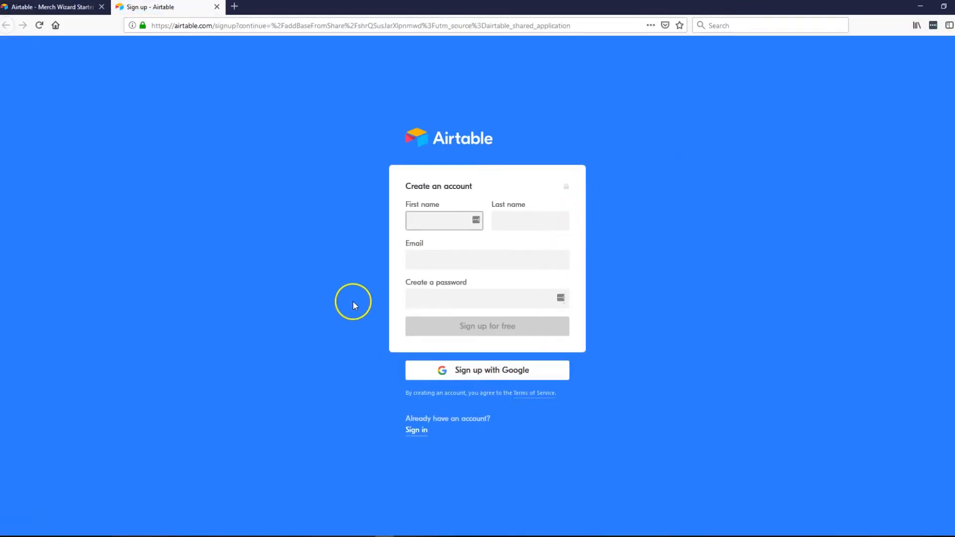
{"action": "mouse_move", "coordinate": [69, 5]}
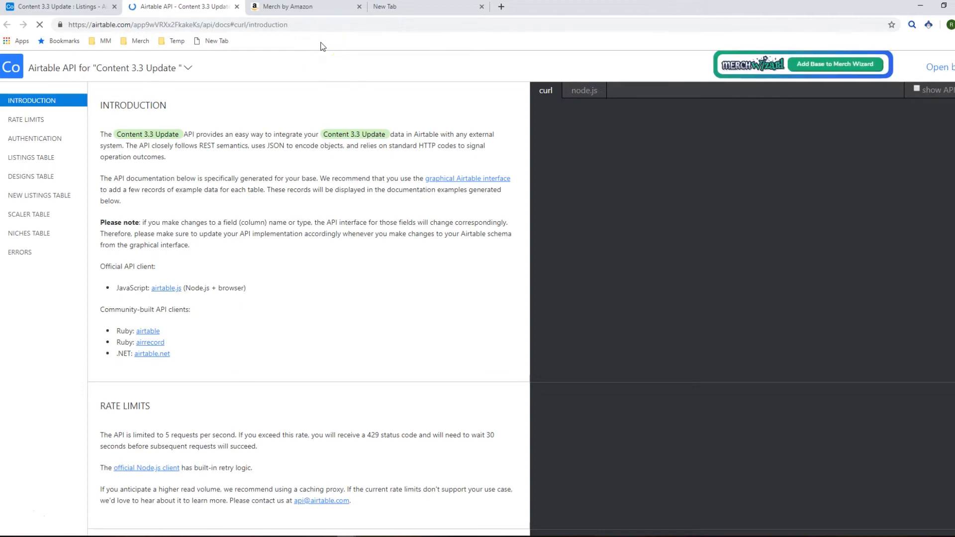
{"action": "mouse_move", "coordinate": [818, 72]}
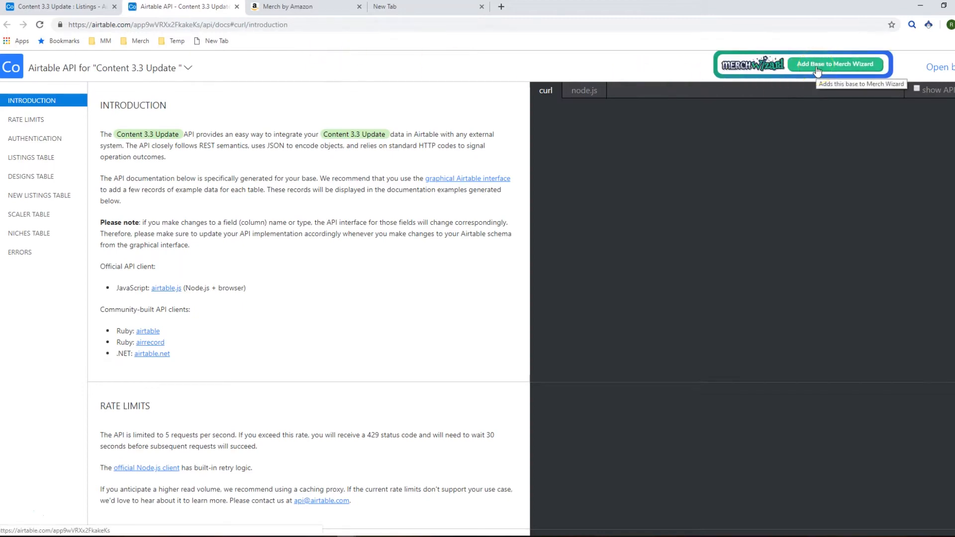
Add the Content 3.3 Update base to Merch Wizard from its API documentation page.
{"action": "left_click", "coordinate": [814, 70]}
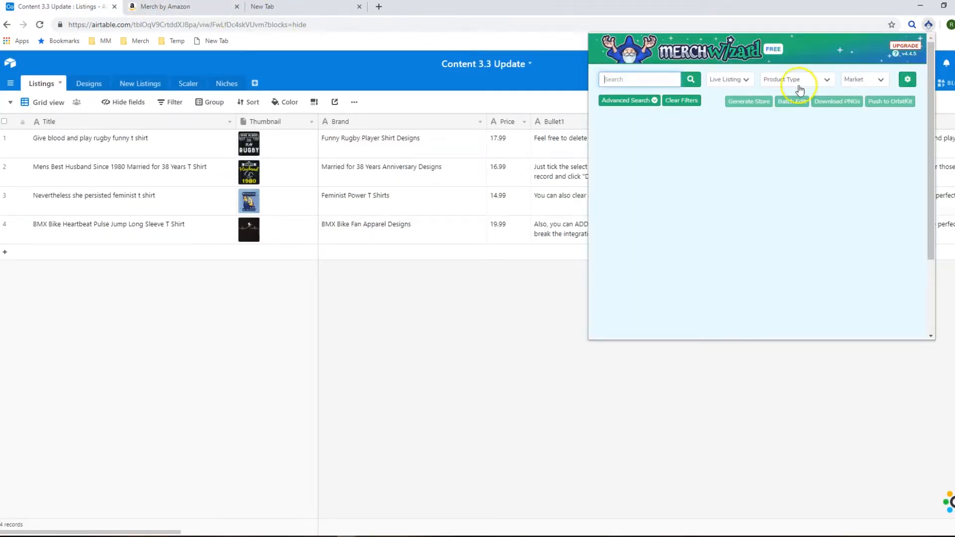
Select all four sample records in the Listings table and delete them.
{"action": "left_click", "coordinate": [690, 80]}
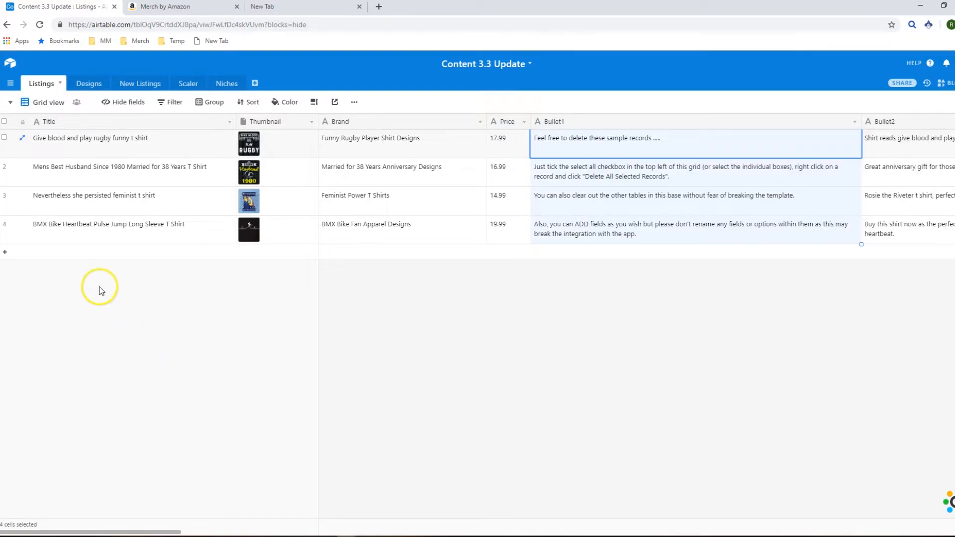
{"action": "mouse_move", "coordinate": [5, 121]}
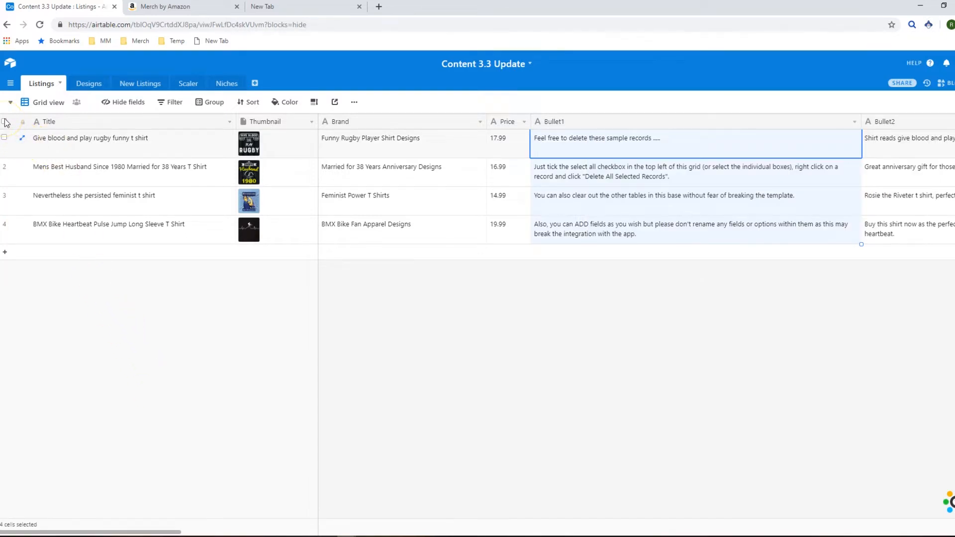
{"action": "left_click", "coordinate": [6, 121]}
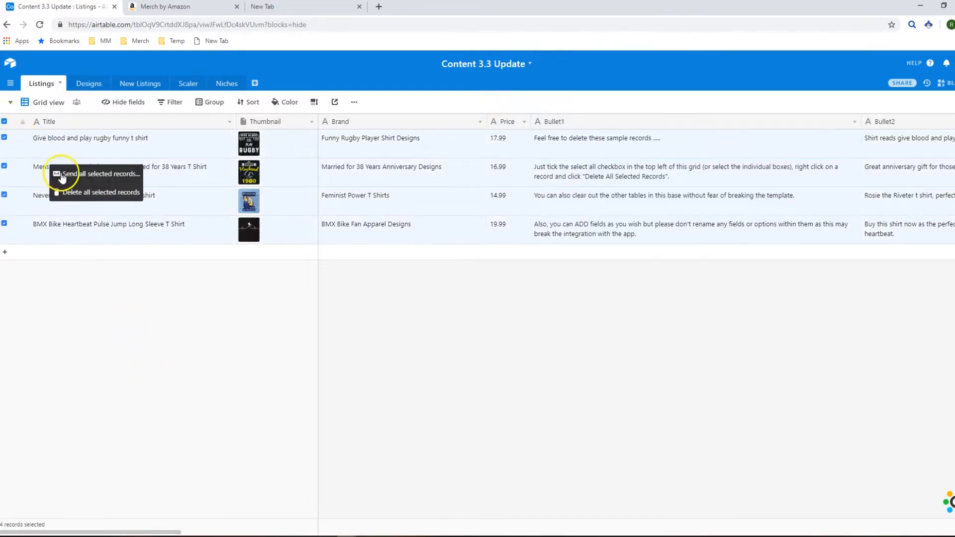
{"action": "left_click", "coordinate": [165, 6]}
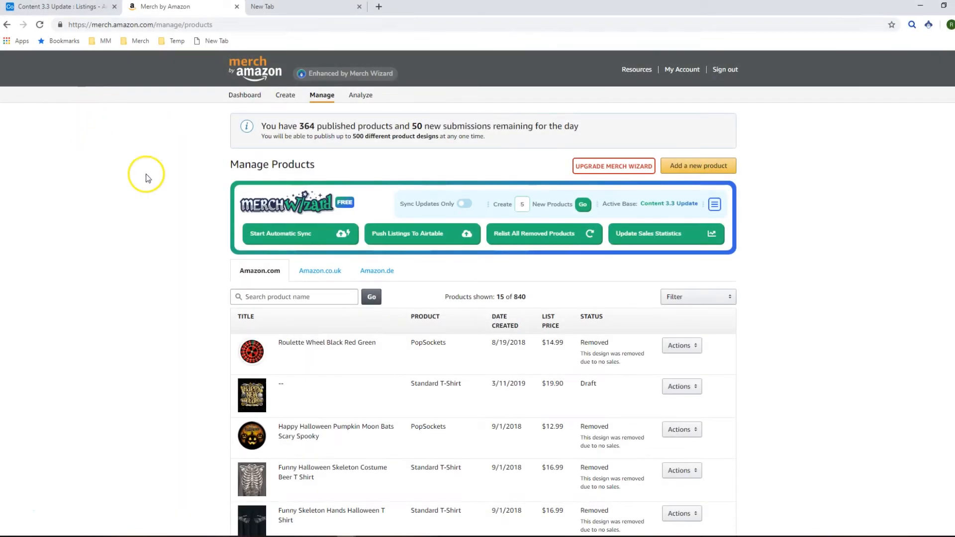
Filter the Manage Products list to Live status, showing 15 of 328 products.
{"action": "left_click", "coordinate": [699, 297]}
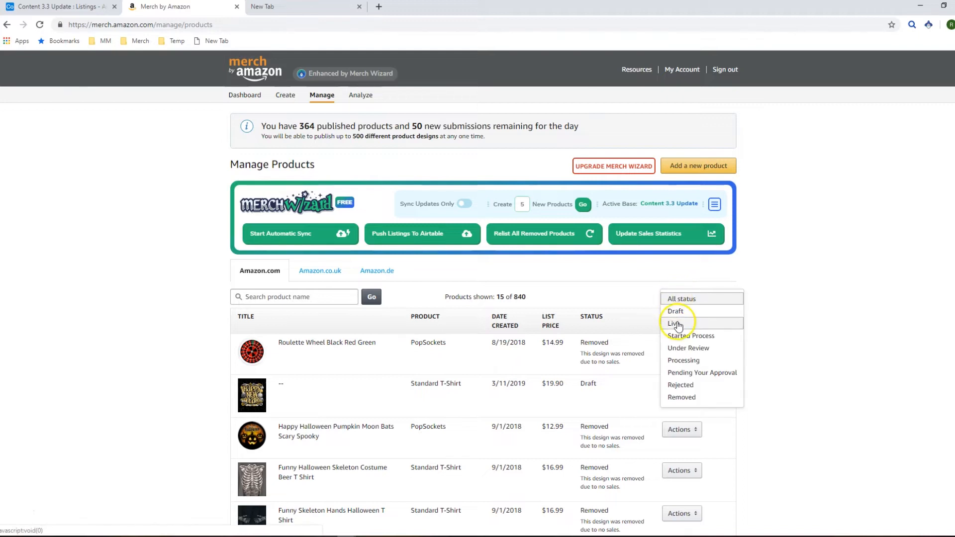
{"action": "left_click", "coordinate": [672, 323]}
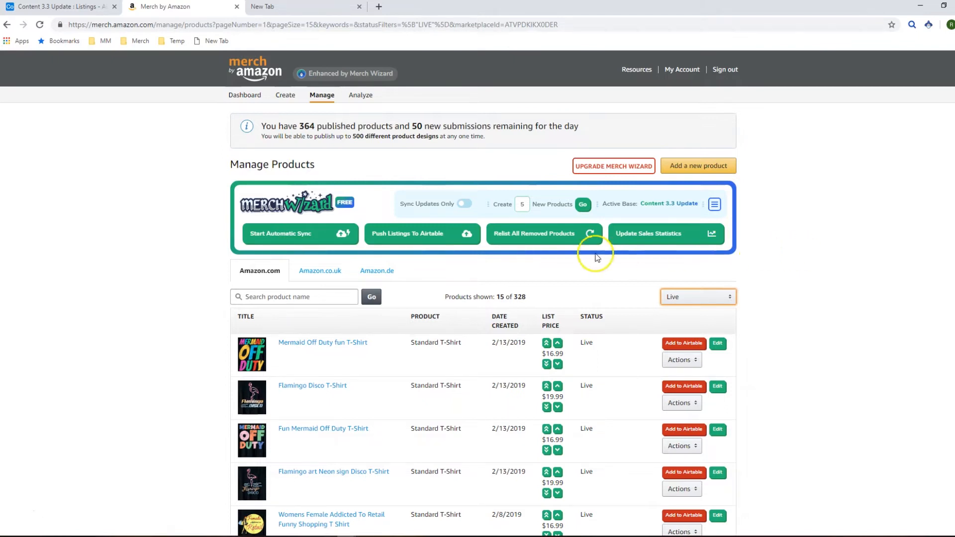
{"action": "mouse_move", "coordinate": [412, 241]}
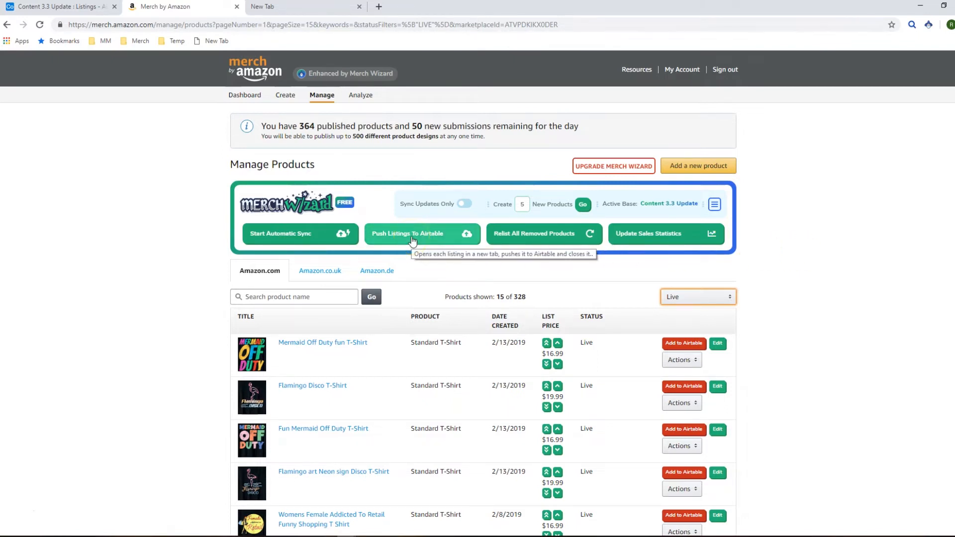
Push the page's 15 live listings to Airtable and view them in the Content 3.3 Update base.
{"action": "left_click", "coordinate": [413, 234]}
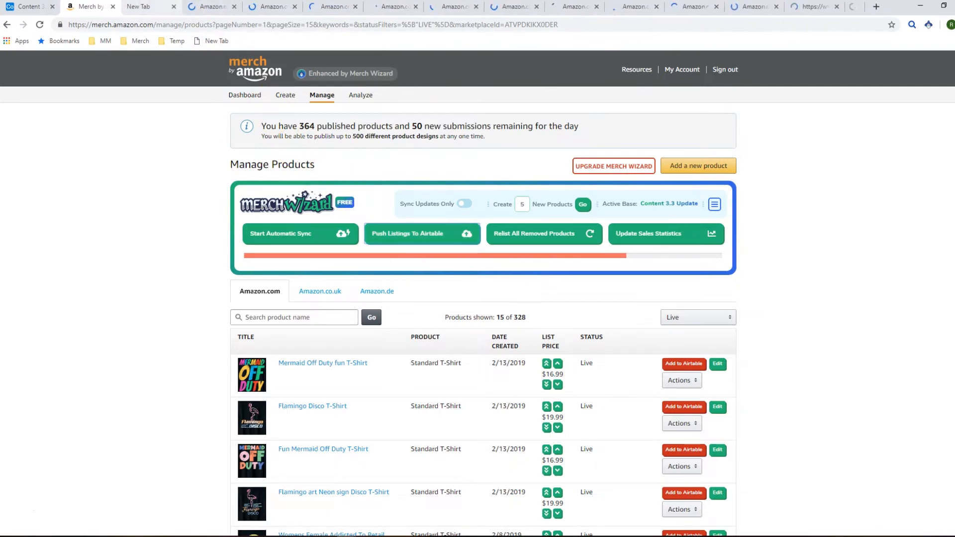
{"action": "left_click", "coordinate": [33, 6]}
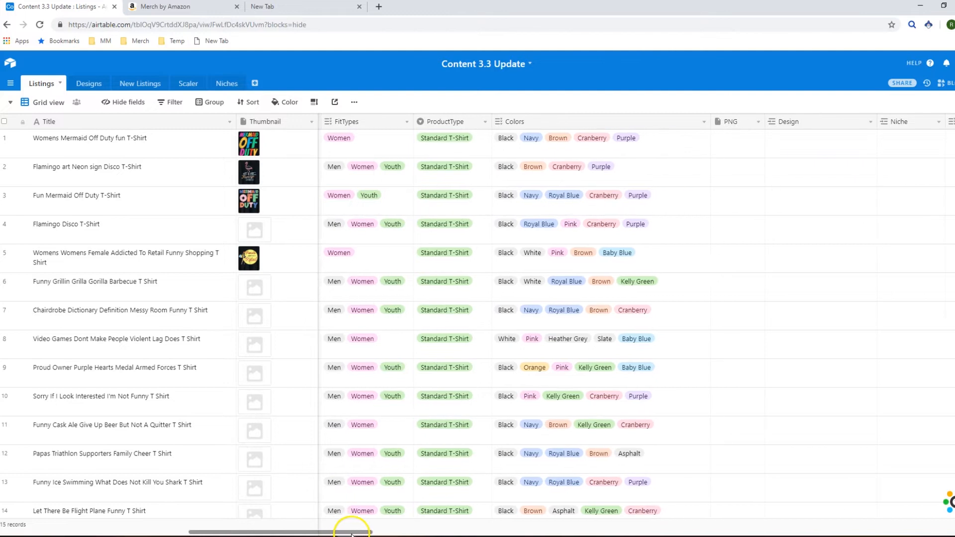
Show 50 listings per page and check 'neon' in the Flamingo art Neon sign title on its edit page.
{"action": "left_click", "coordinate": [167, 6]}
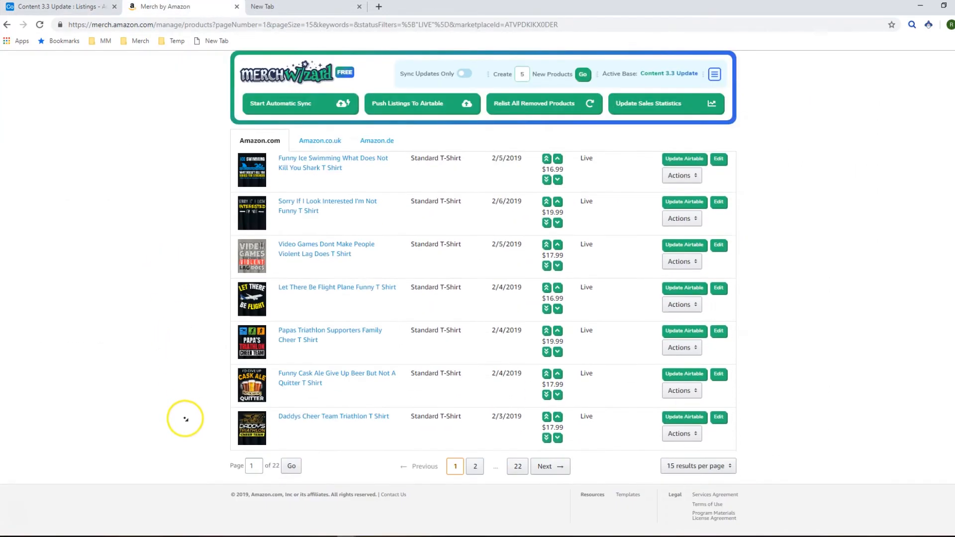
{"action": "left_click", "coordinate": [475, 466]}
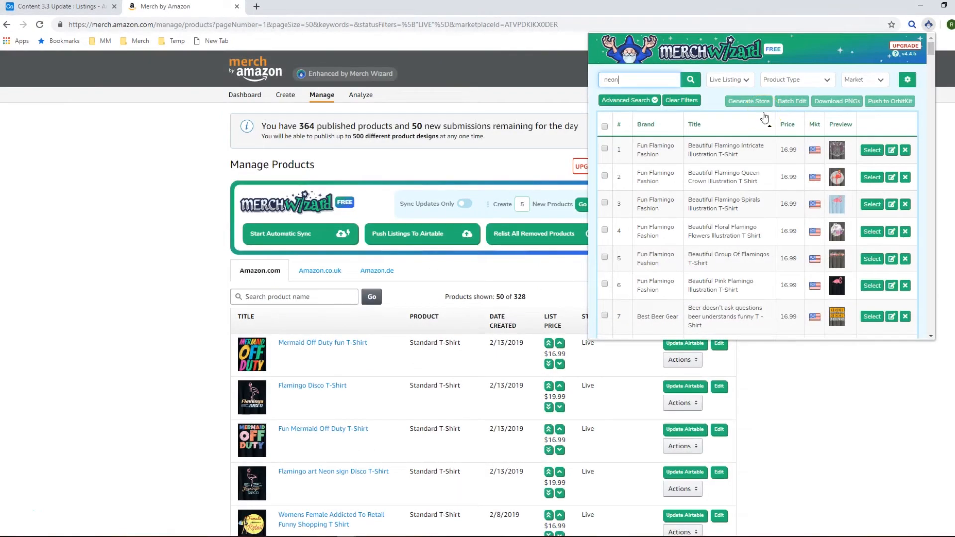
{"action": "left_click", "coordinate": [691, 80]}
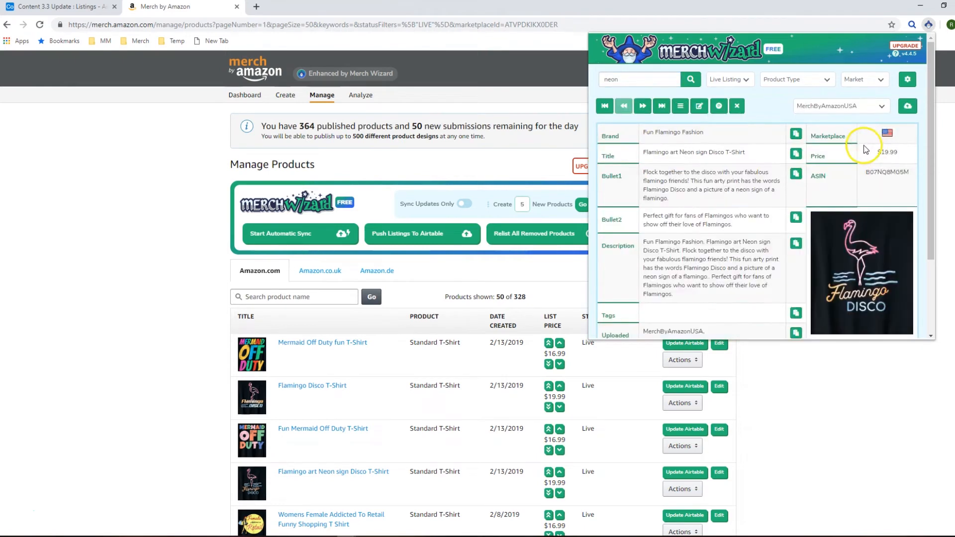
{"action": "mouse_move", "coordinate": [681, 144]}
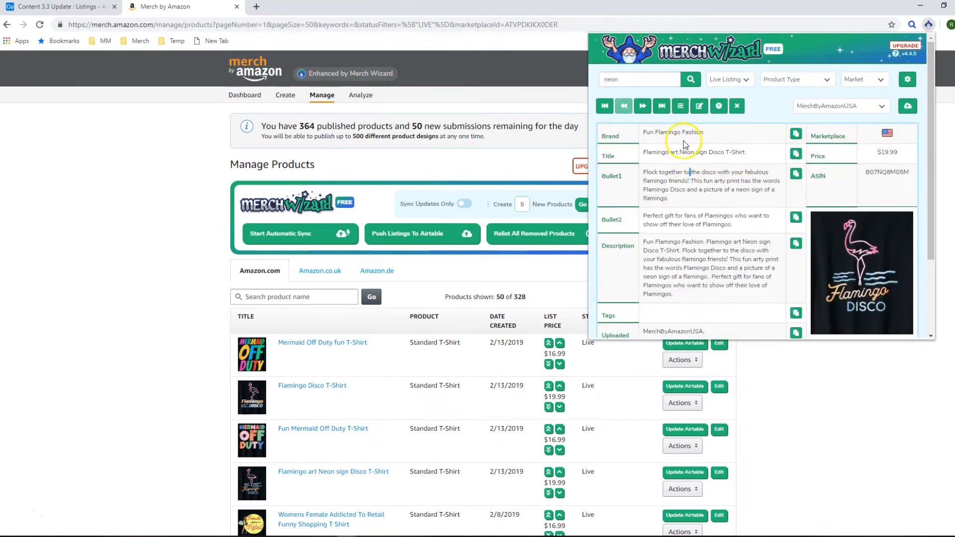
{"action": "left_click", "coordinate": [660, 105]}
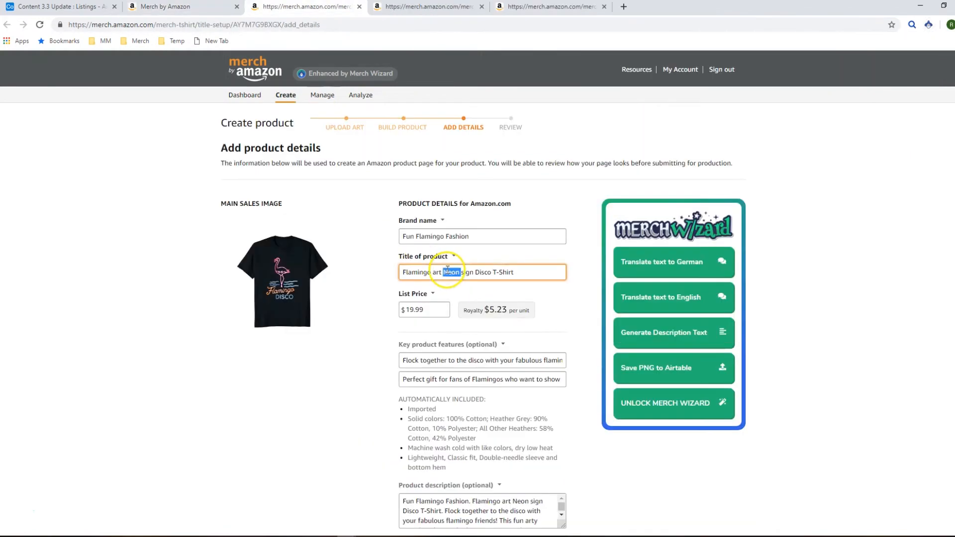
{"action": "key", "text": "Delete"}
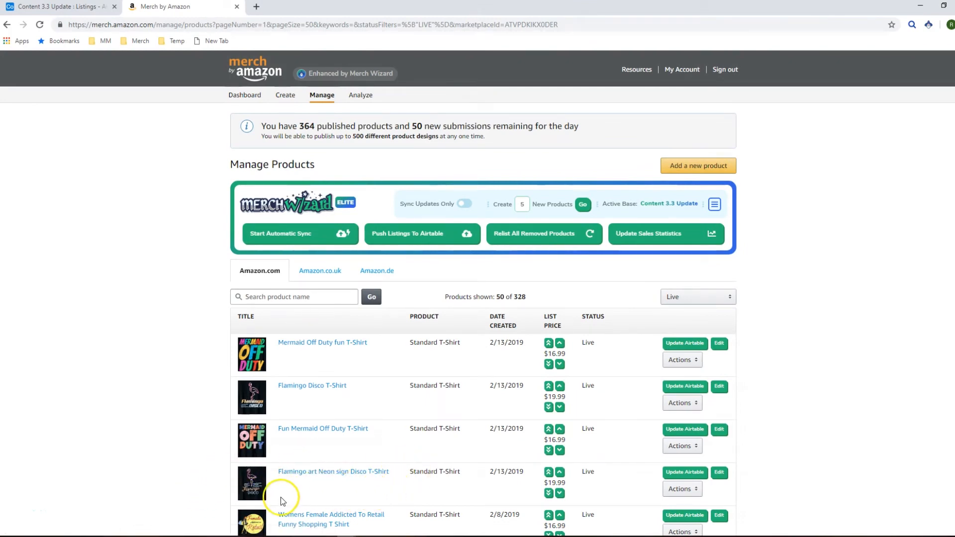
{"action": "mouse_move", "coordinate": [927, 24]}
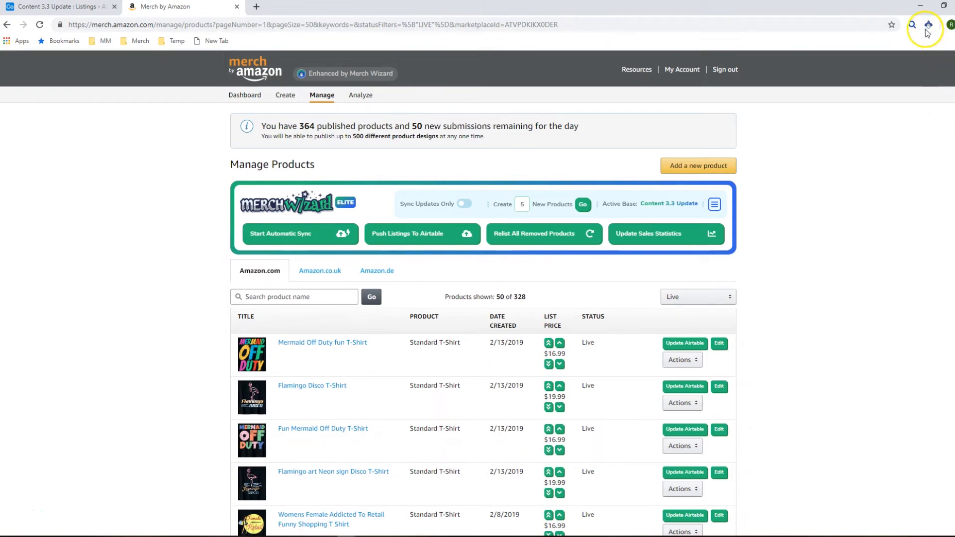
Batch-edit the three neon listings, replacing 'neon' with 'nightclub' in titles and descriptions.
{"action": "left_click", "coordinate": [927, 24]}
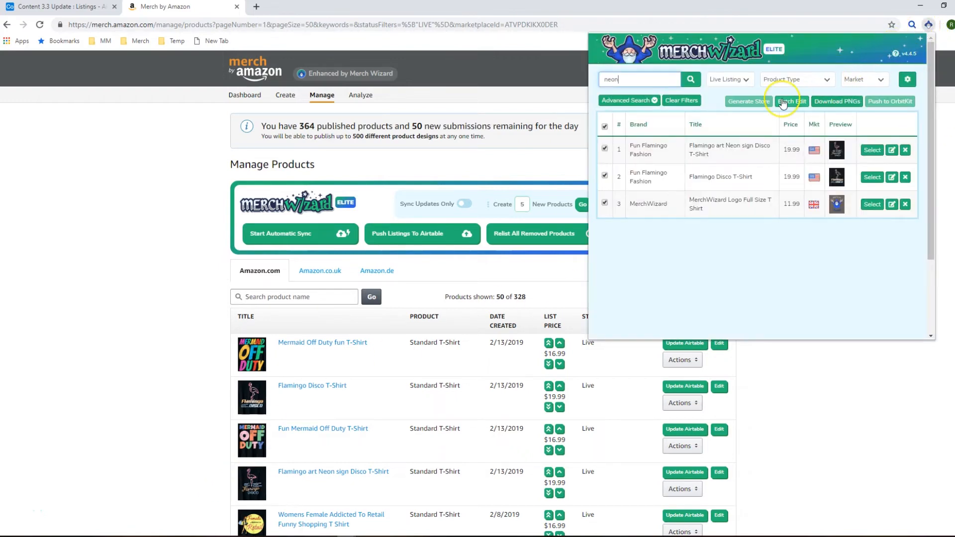
{"action": "left_click", "coordinate": [792, 101]}
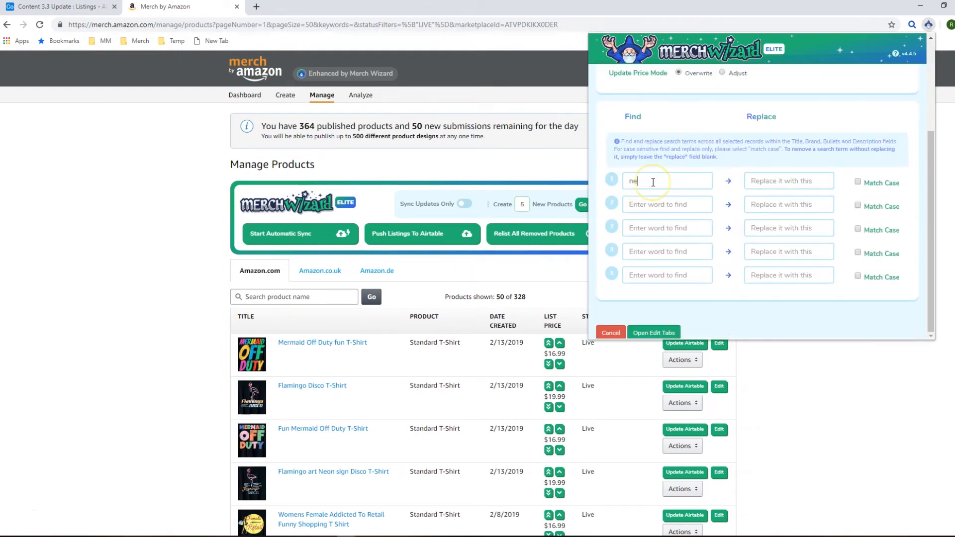
{"action": "type", "text": "nigh"}
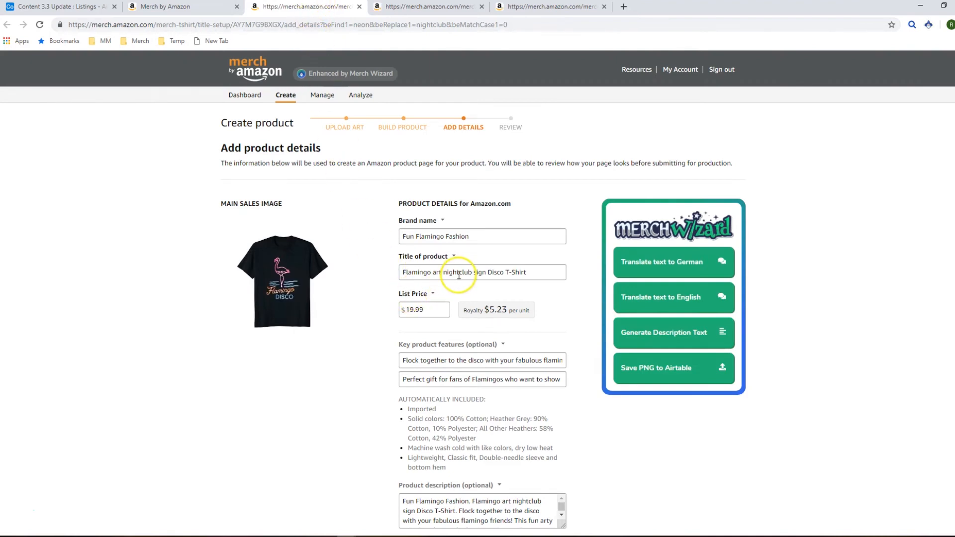
{"action": "double_click", "coordinate": [457, 272]}
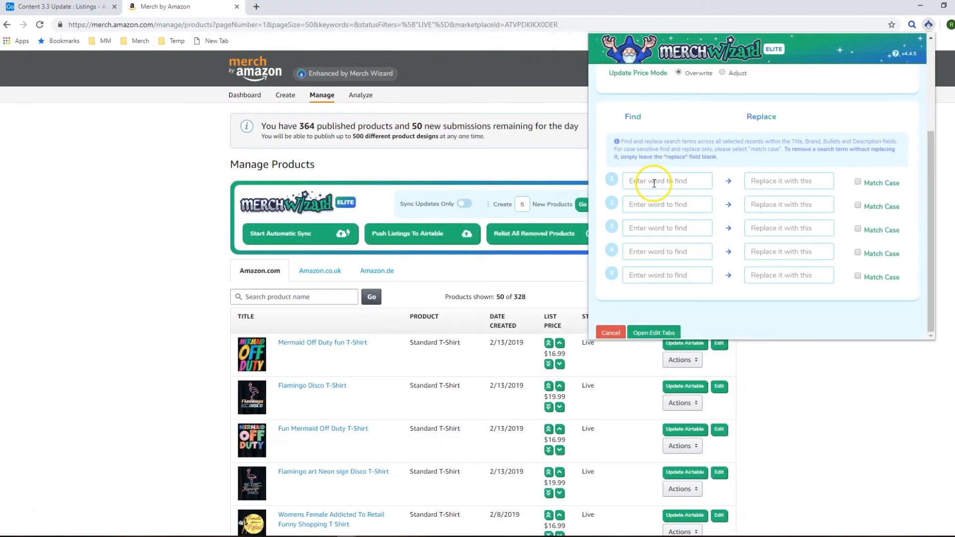
From the MerchWizard Logo shirt's Bullet2, enter 'neon, metallic, foil, rose' as batch Find terms.
{"action": "left_click", "coordinate": [611, 332]}
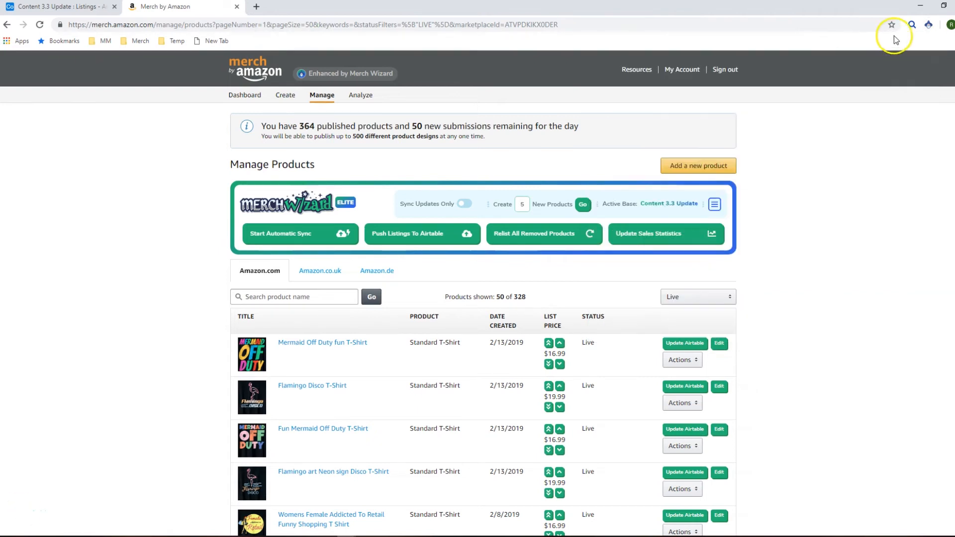
{"action": "mouse_move", "coordinate": [928, 24]}
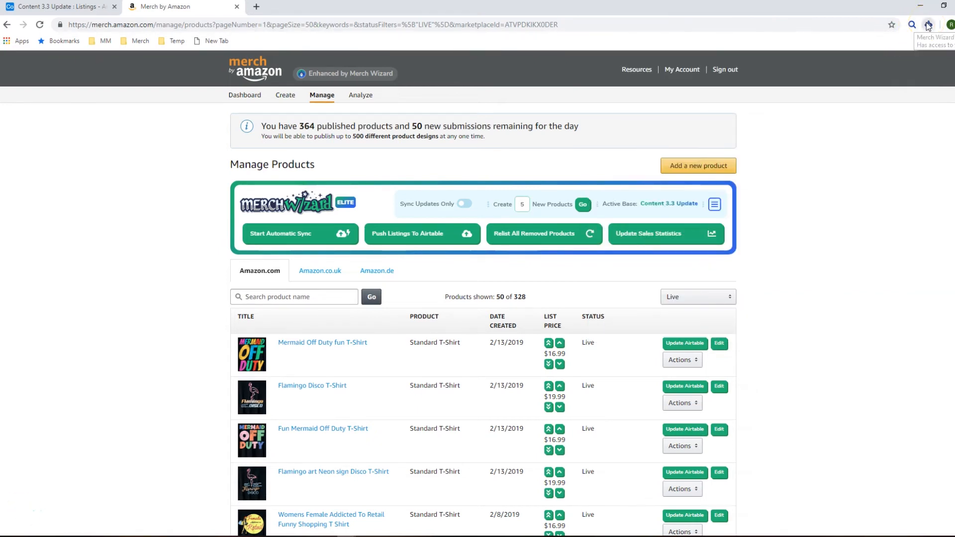
{"action": "left_click", "coordinate": [927, 24]}
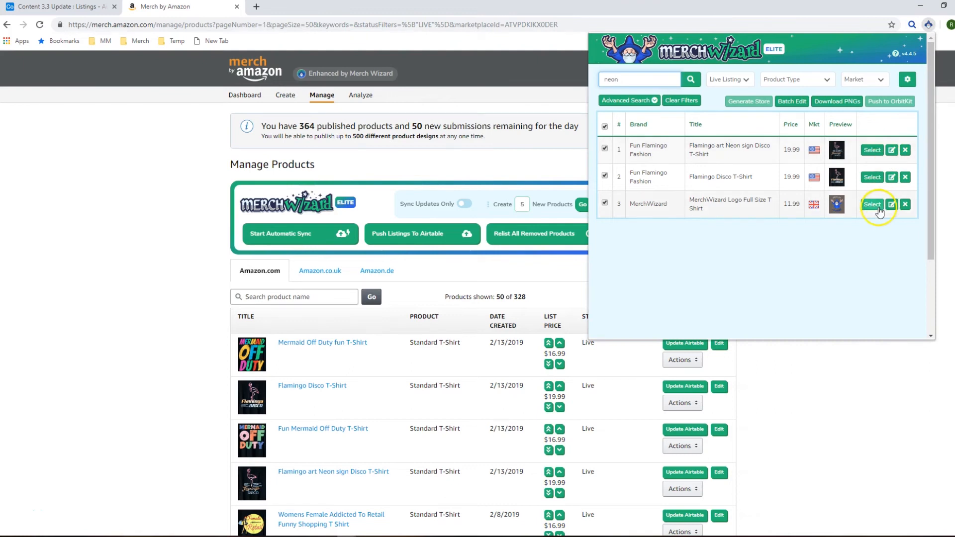
{"action": "left_click", "coordinate": [872, 205]}
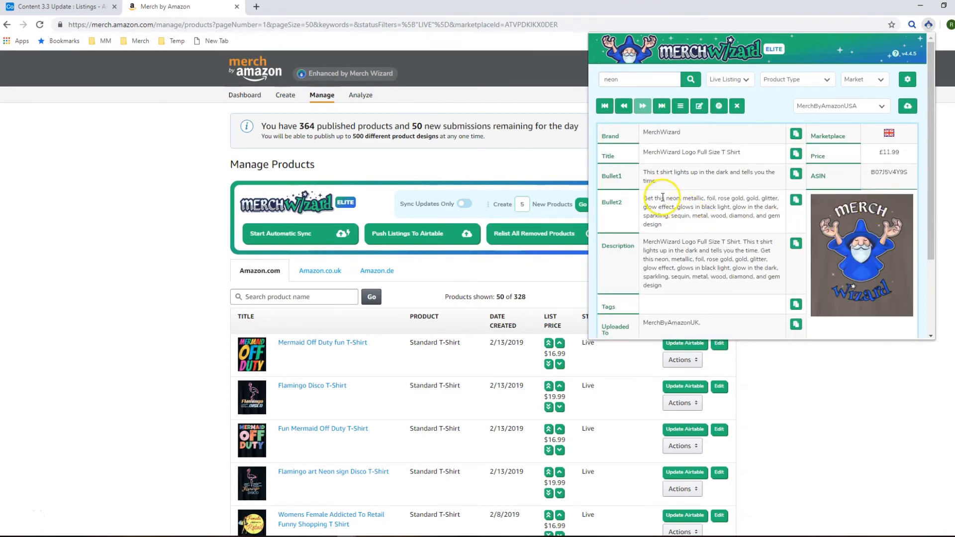
{"action": "left_click_drag", "start_coordinate": [665, 198], "coordinate": [772, 215]}
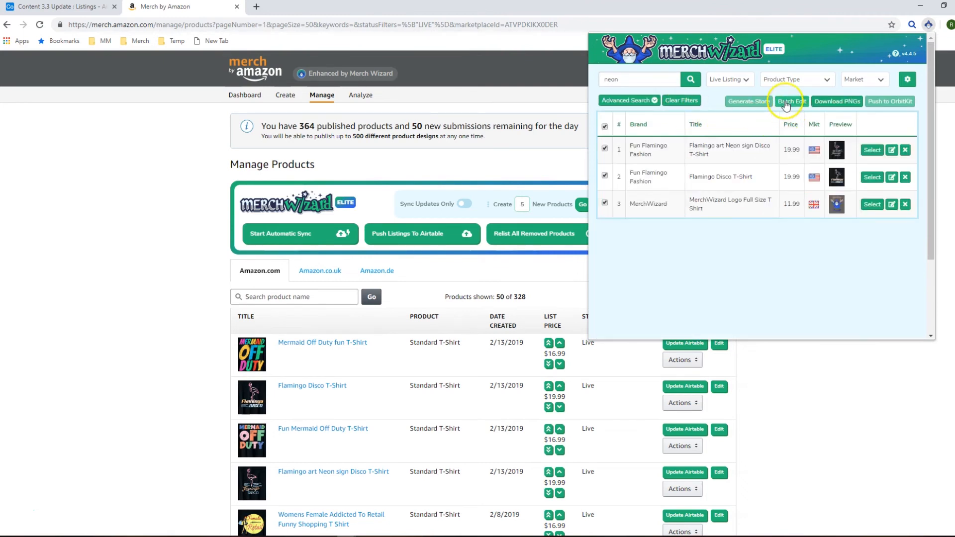
{"action": "left_click", "coordinate": [791, 101]}
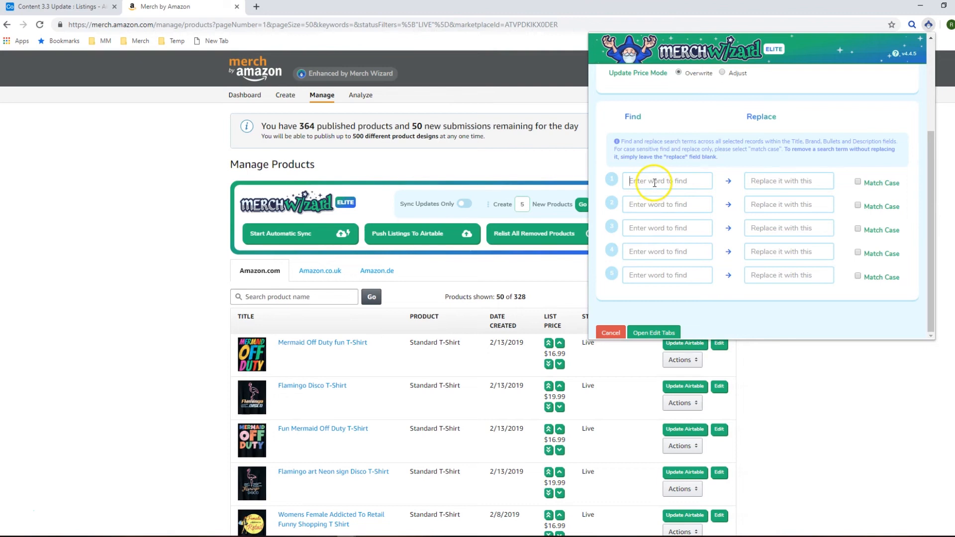
{"action": "type", "text": "neon, metallic, foil, rose"}
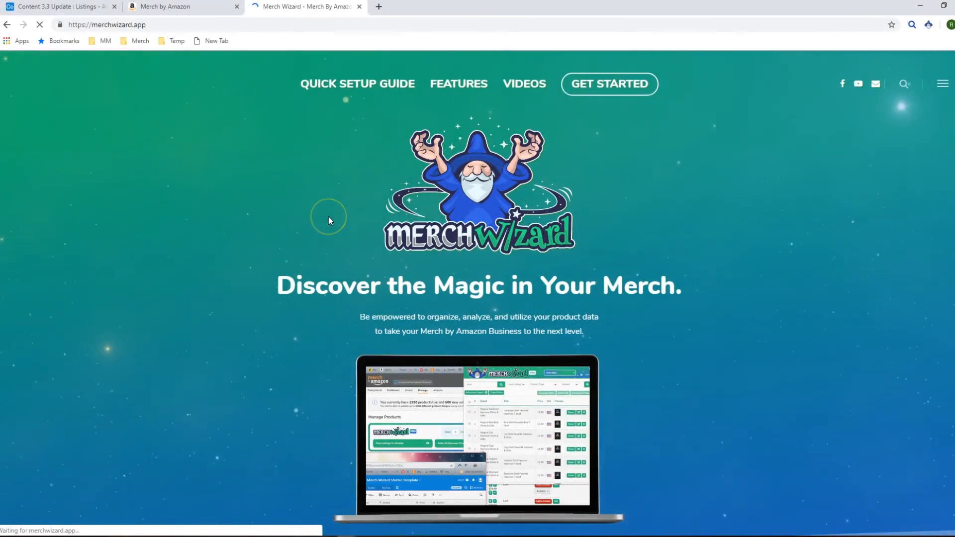
Filter the Features page to the Pro Tier cards, then scroll through the Free, Starter $9.99, Pro $14.99 and Elite $24.99 plans.
{"action": "left_click", "coordinate": [459, 84]}
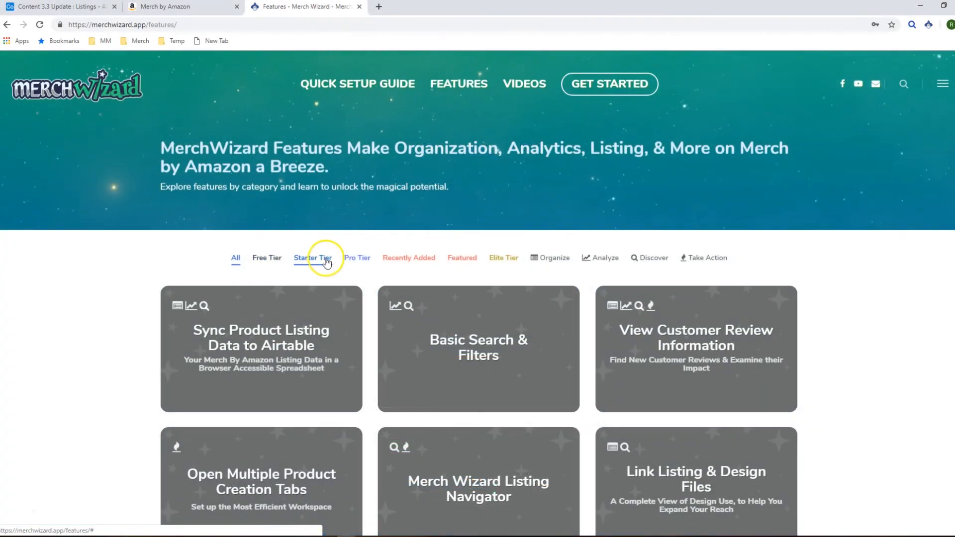
{"action": "left_click", "coordinate": [357, 258]}
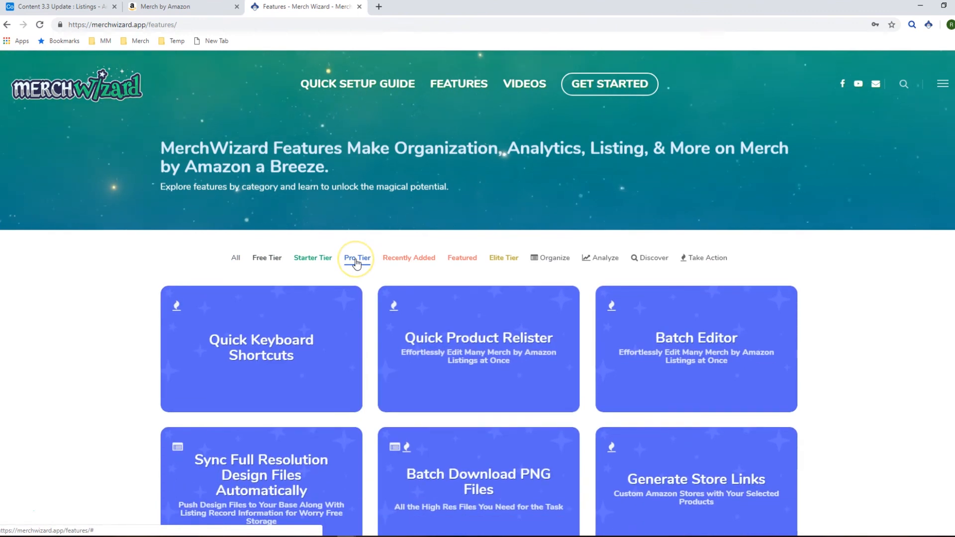
{"action": "scroll", "scroll_direction": "down", "scroll_amount": 3}
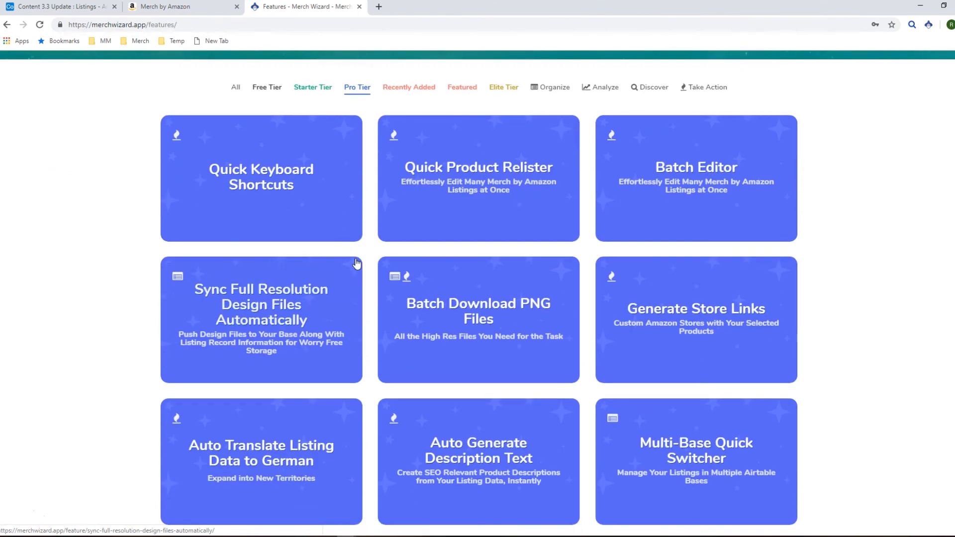
{"action": "scroll", "scroll_direction": "down", "scroll_amount": 3}
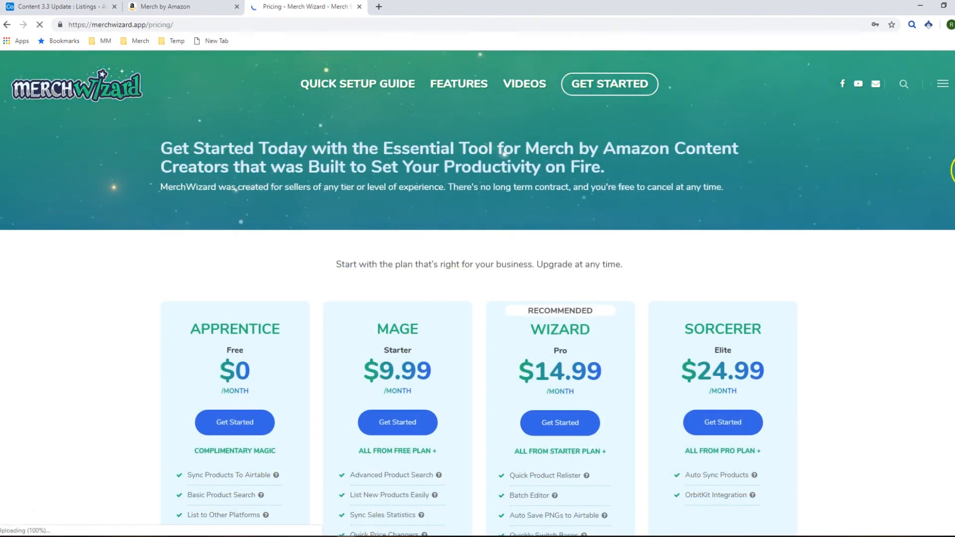
{"action": "scroll", "scroll_direction": "down", "scroll_amount": 3}
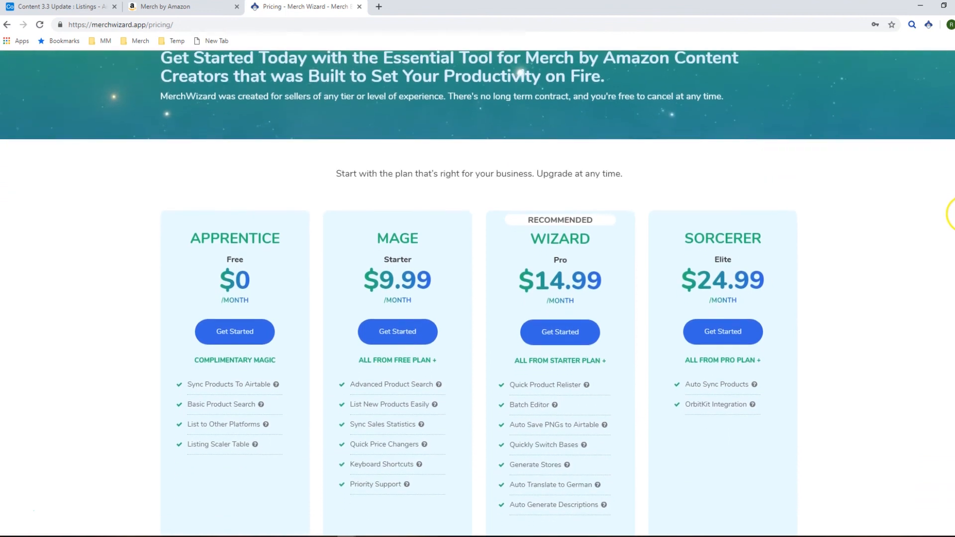
{"action": "scroll", "scroll_direction": "down", "scroll_amount": 3}
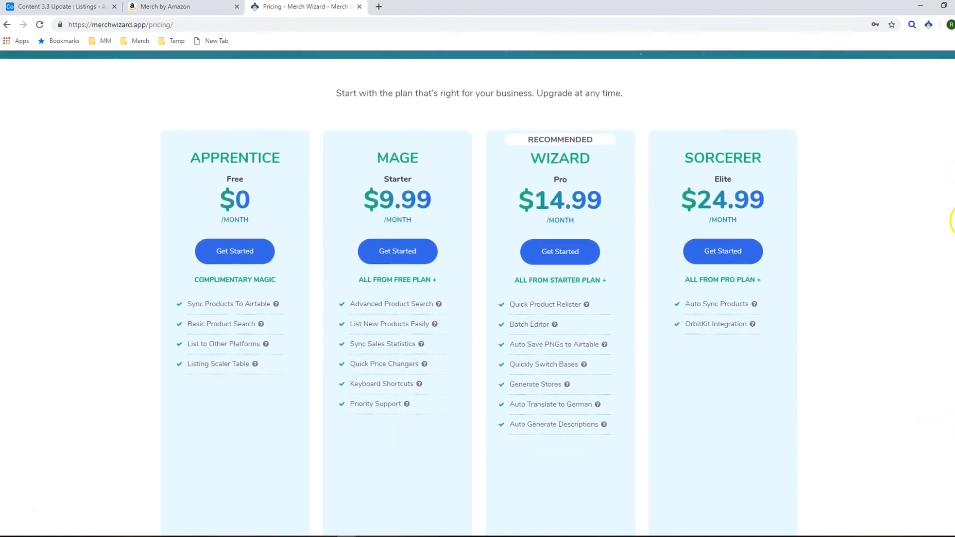
{"action": "scroll", "scroll_direction": "down", "scroll_amount": 3}
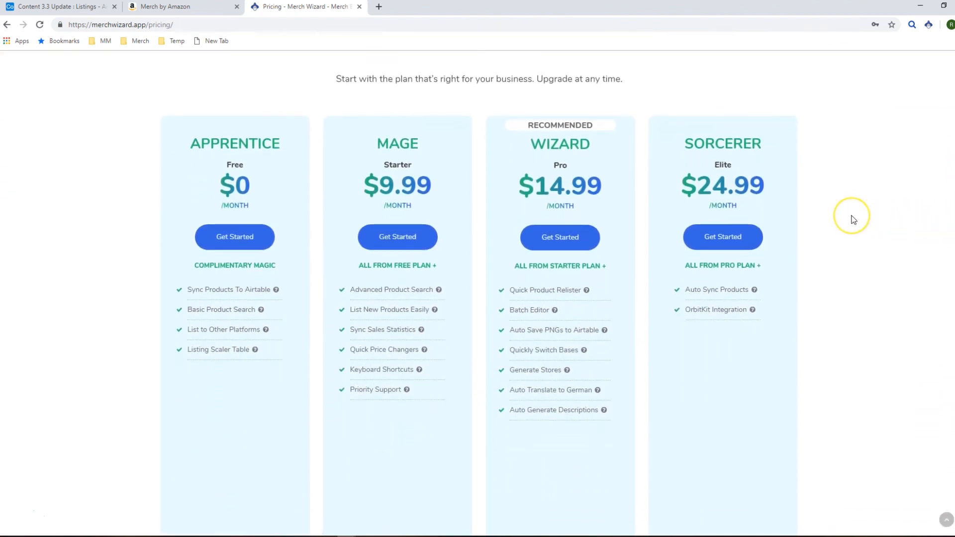